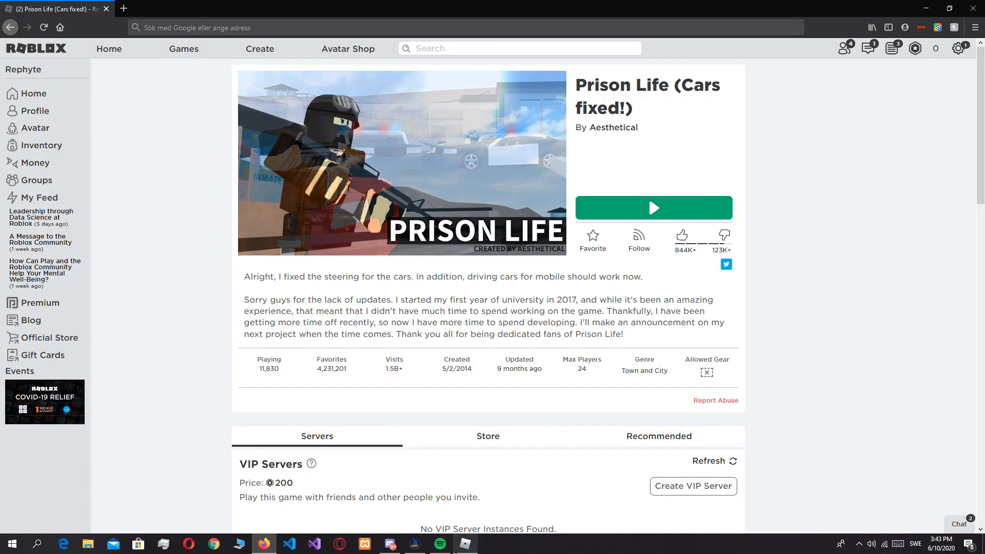
- Launch Prison Life and join the game on the Prisoners team
{"action": "left_click", "coordinate": [652, 208]}
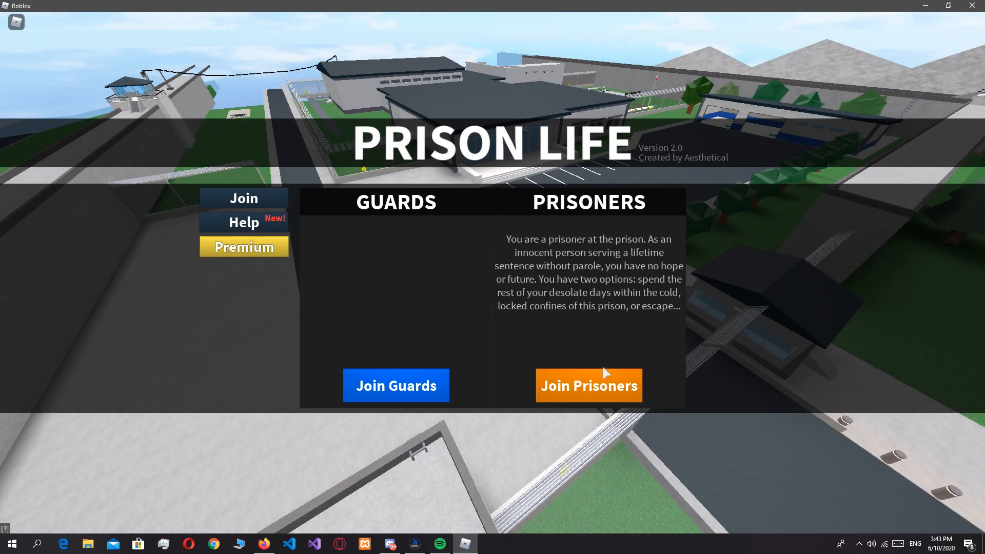
{"action": "left_click", "coordinate": [587, 385]}
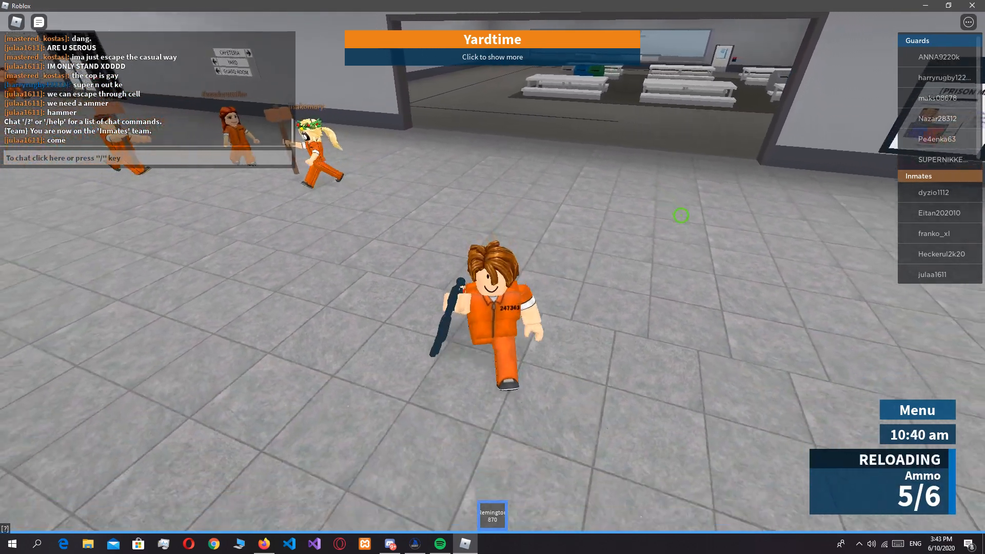
- Launch Dex Explorer from SirHurt's View menu Script Hub
{"action": "left_click", "coordinate": [118, 293]}
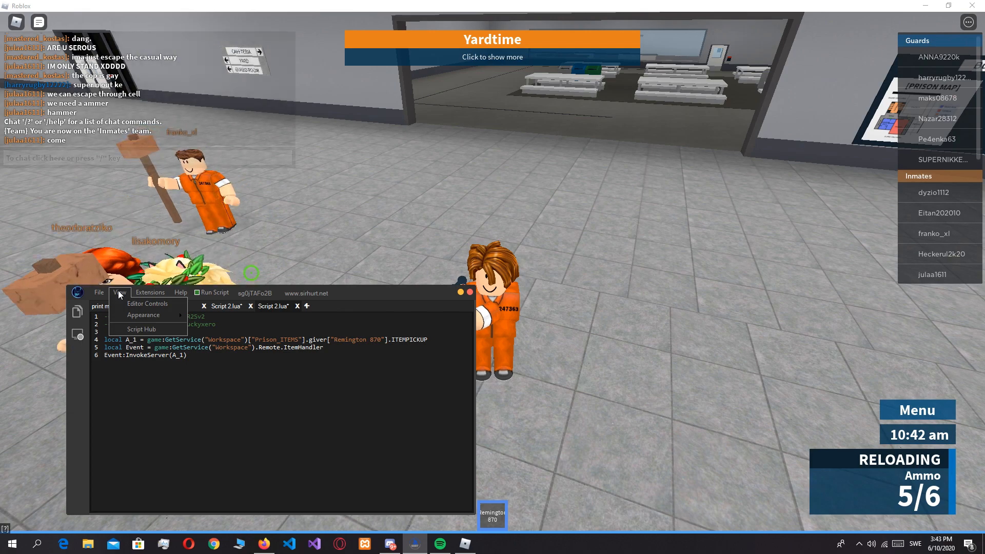
{"action": "left_click", "coordinate": [141, 328]}
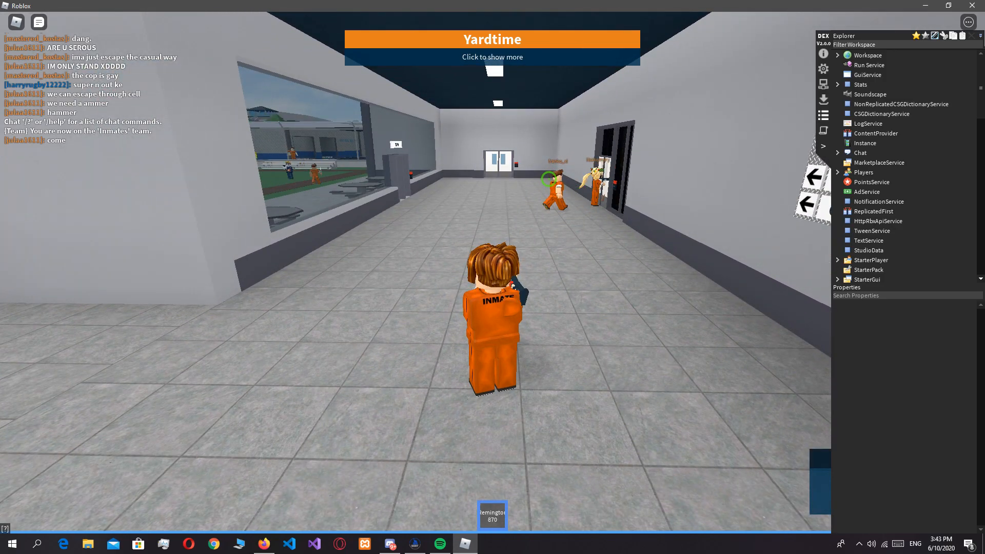
- Expand Players, your player, Backpack and Remington 870 in Dex, then select GunStates
{"action": "left_click", "coordinate": [864, 172]}
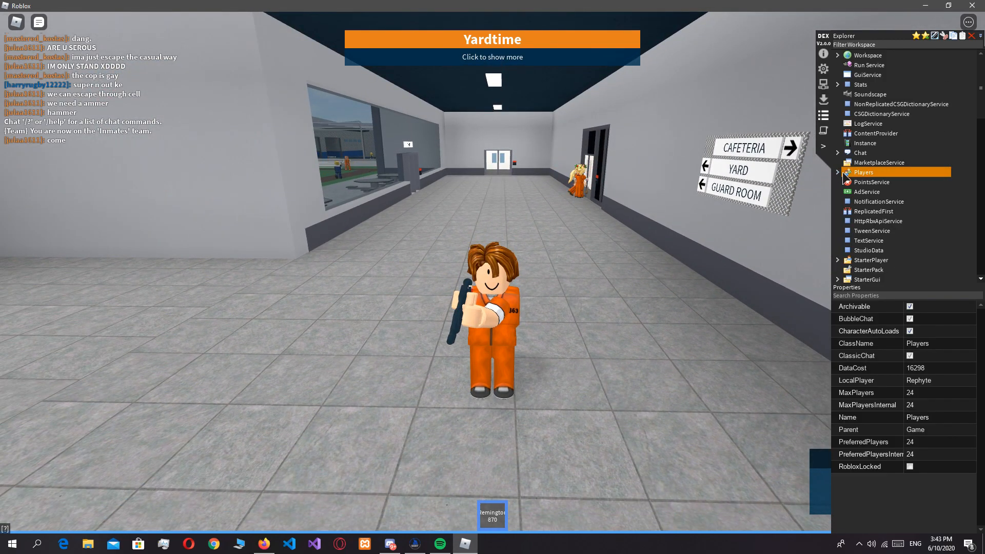
{"action": "left_click", "coordinate": [837, 171]}
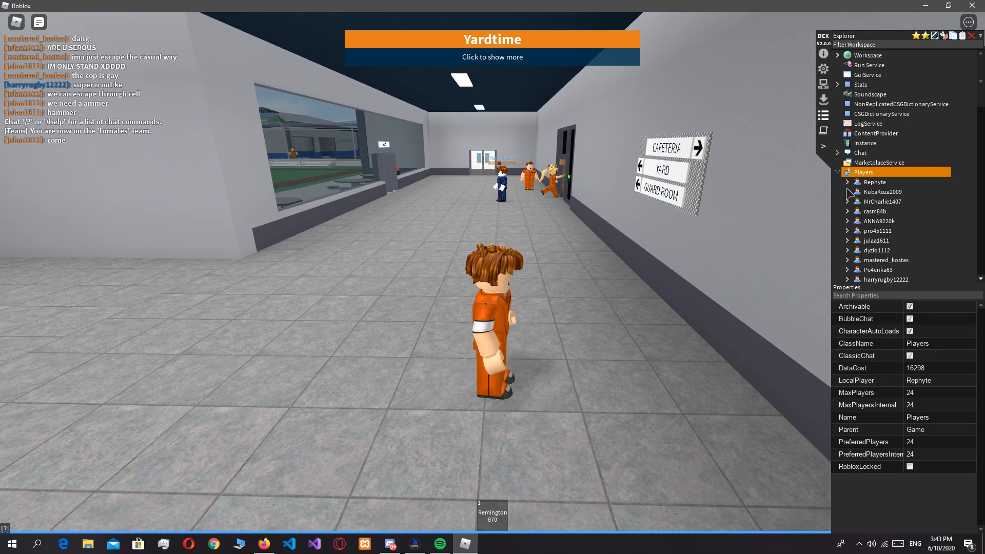
{"action": "left_click", "coordinate": [847, 183]}
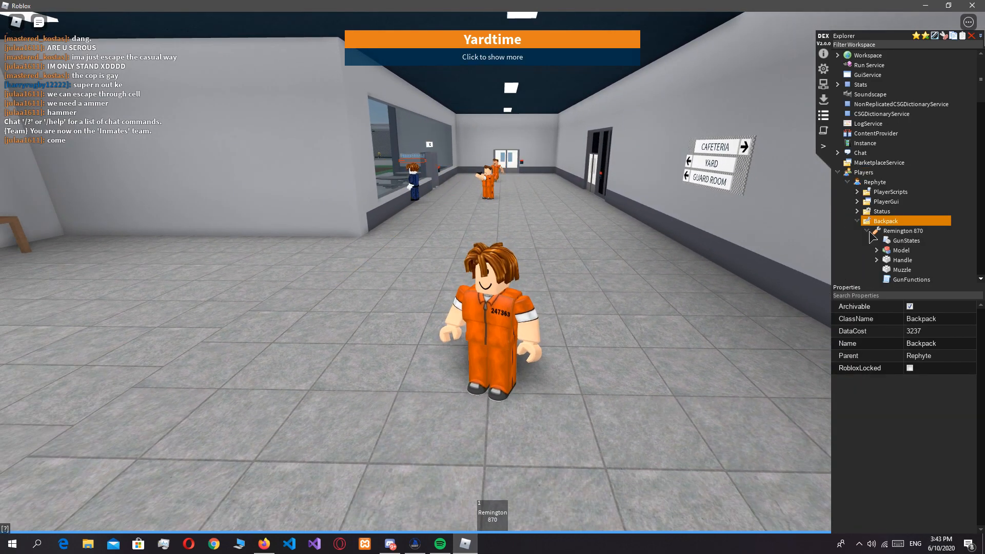
{"action": "left_click", "coordinate": [906, 240]}
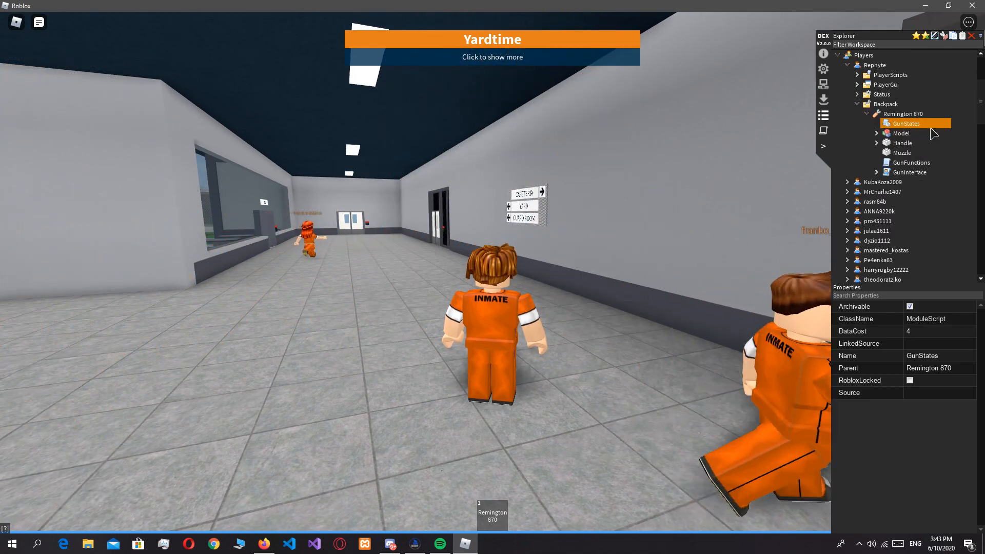
{"action": "left_click", "coordinate": [881, 192]}
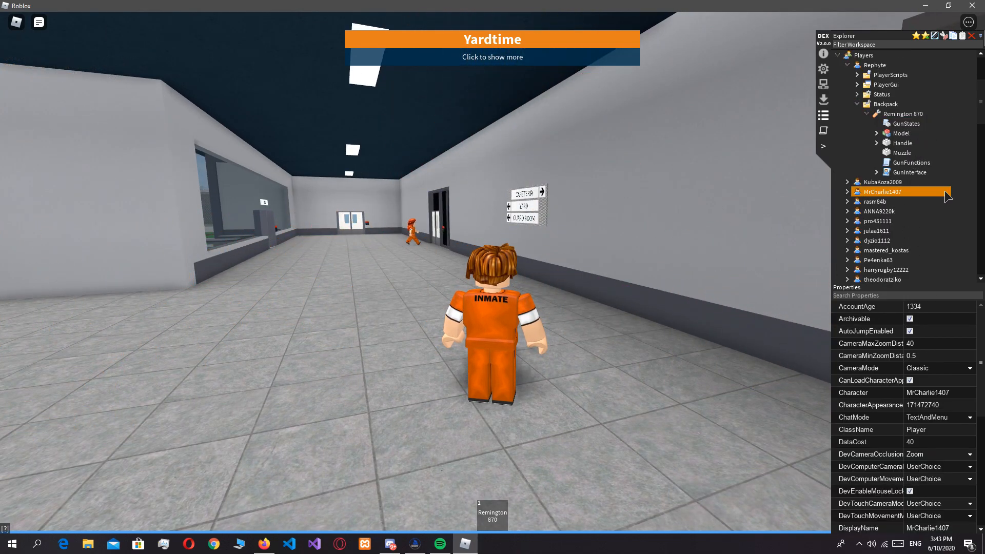
{"action": "left_click", "coordinate": [906, 124]}
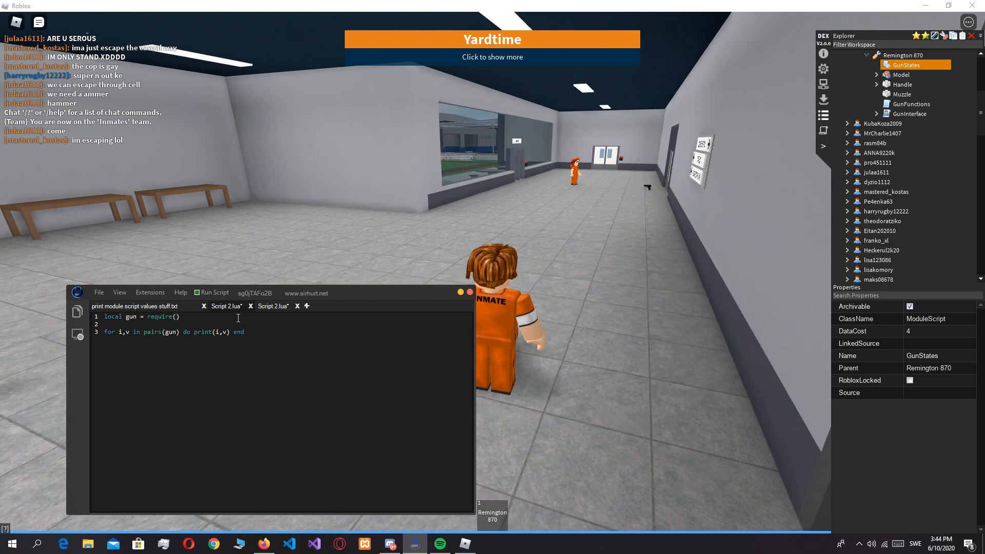
- Require game.Players.LocalPlayer.Backpack["Remington 870"].GunStates and run the script to print values
{"action": "type", "text": "game.Players.LocalPlayer.Backpack[\"Remington 870"}
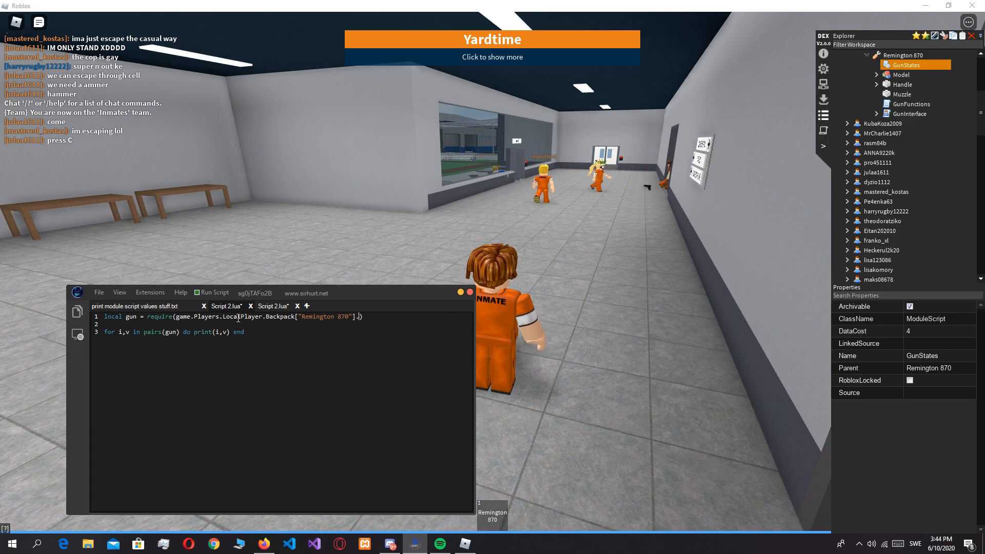
{"action": "type", "text": ".GunStates"}
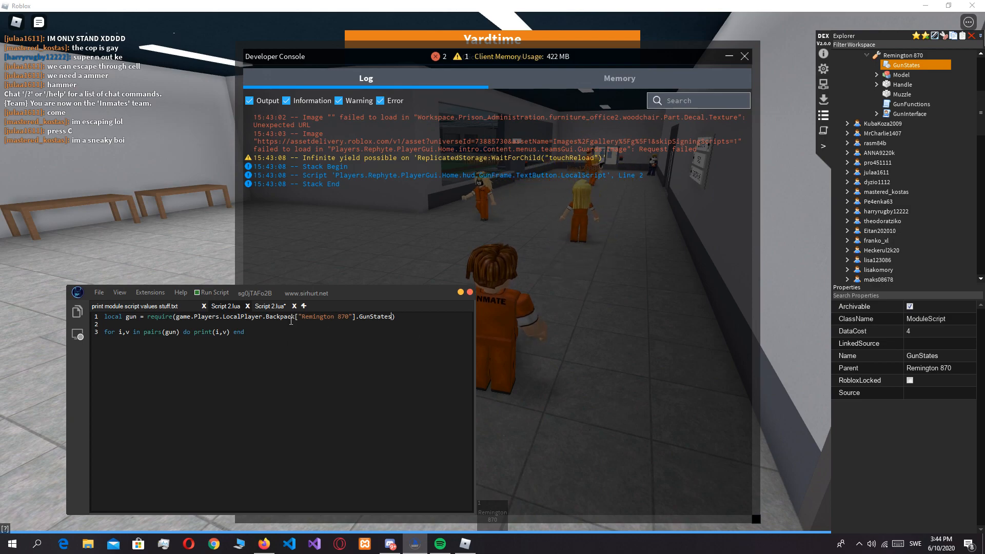
{"action": "left_click", "coordinate": [210, 293]}
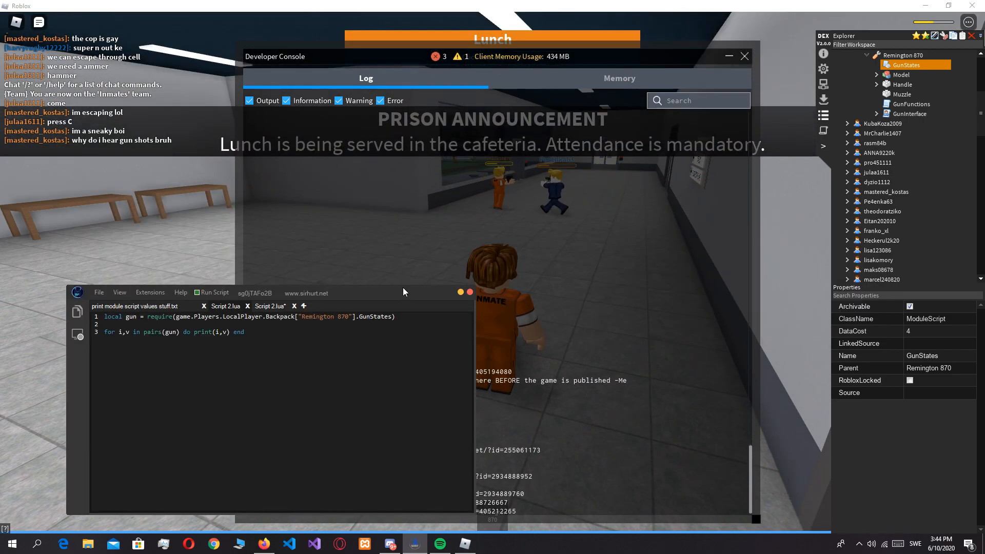
- Replace the print loop with gun["AutoFire"] = true and gun["Bullets"] = 1000000
{"action": "triple_click", "coordinate": [176, 332]}
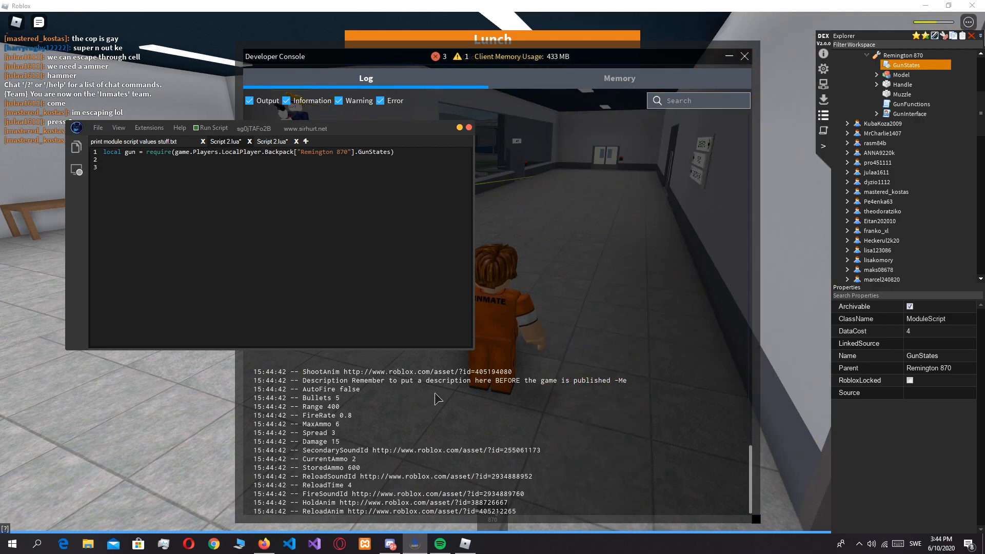
{"action": "type", "text": "g"}
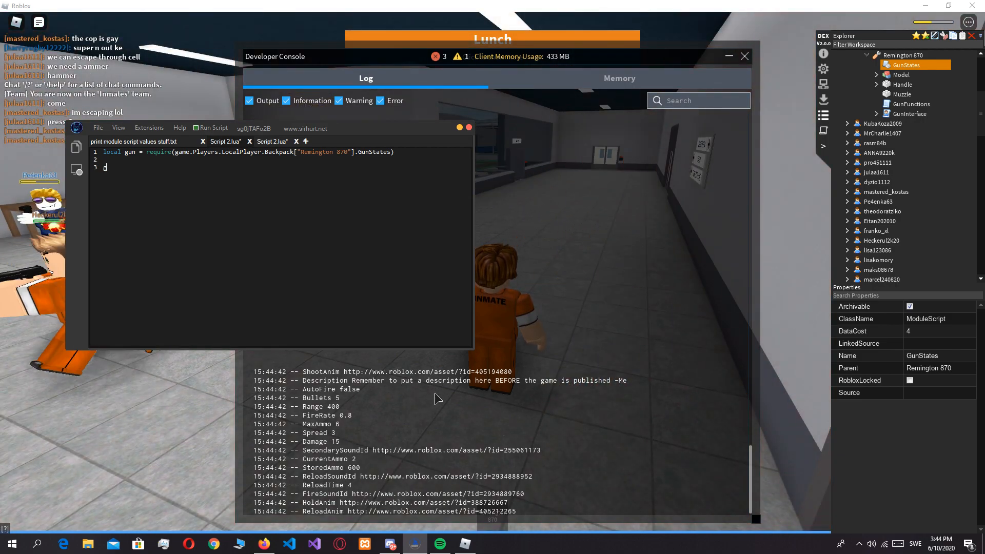
{"action": "type", "text": "un[\""}
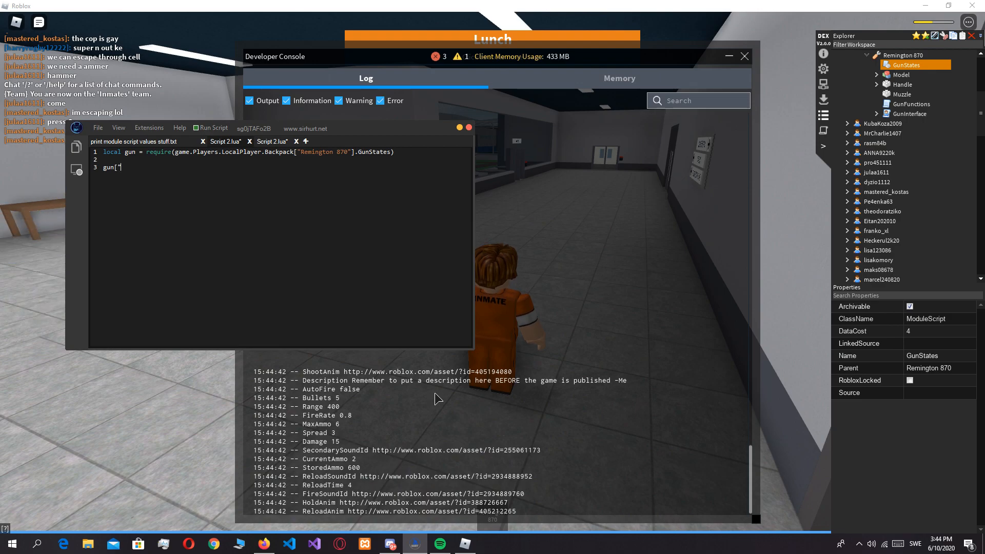
{"action": "type", "text": "AutoFire"}
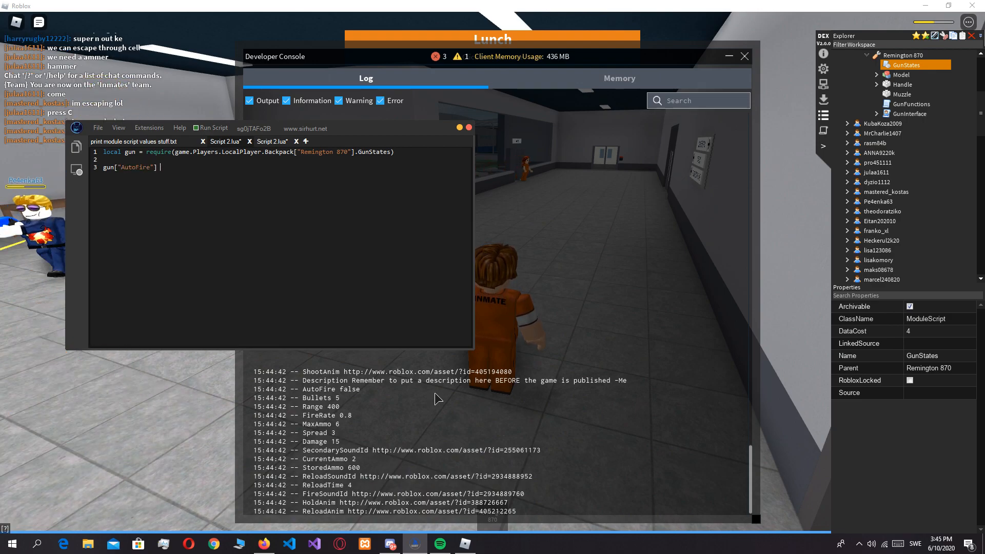
{"action": "type", "text": "= true"}
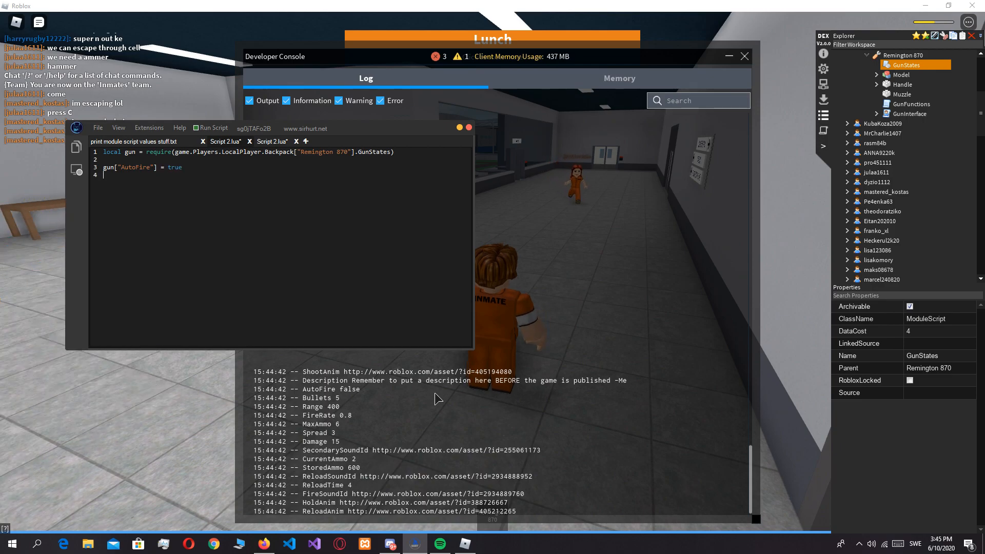
{"action": "type", "text": "gun["}
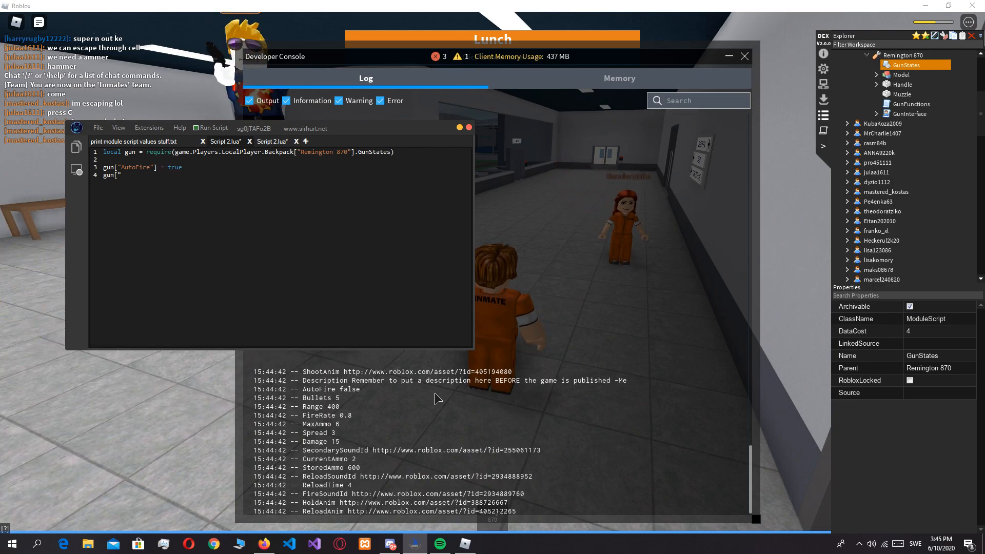
{"action": "type", "text": "Bullets\""}
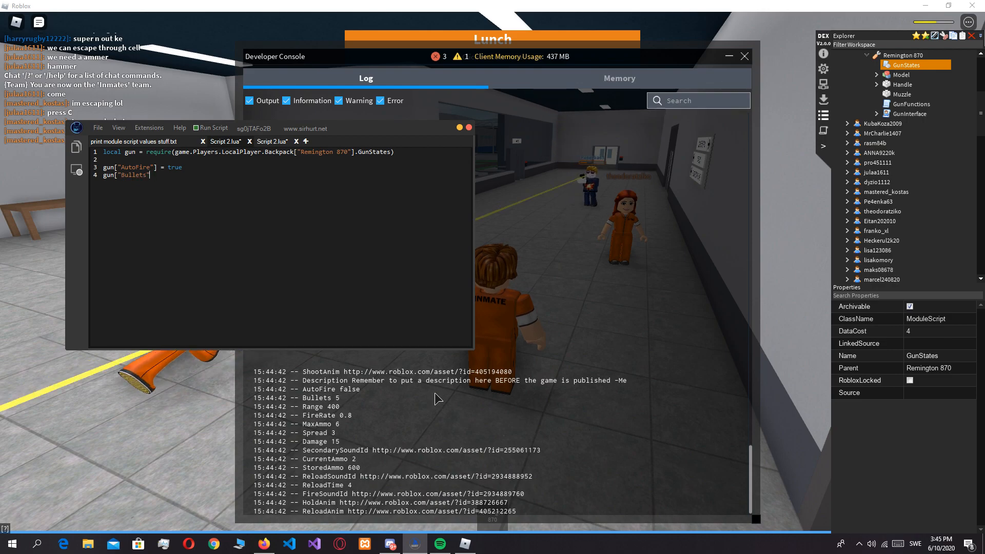
{"action": "type", "text": "= 1000000000"}
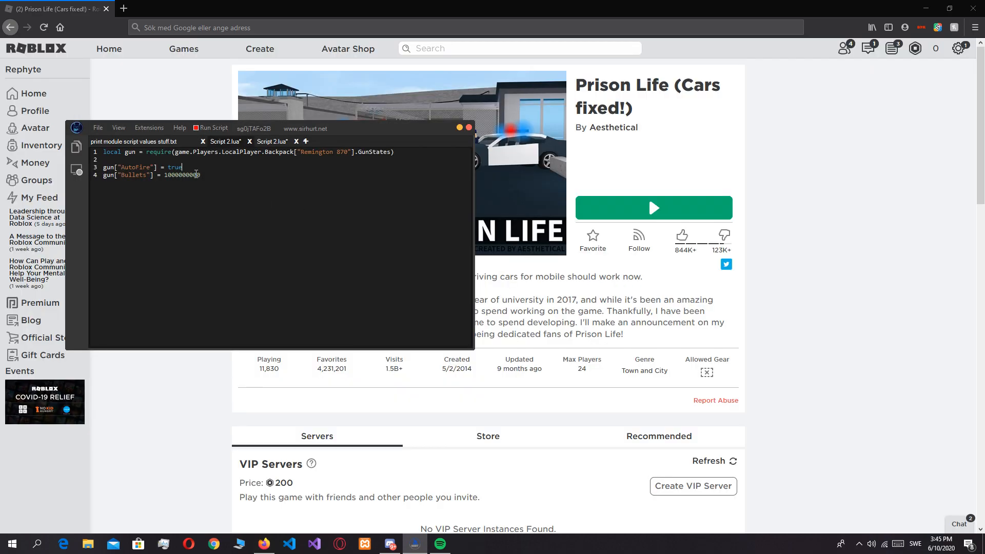
- Minimize SirHurt and relaunch Prison Life from its game page
{"action": "left_click", "coordinate": [652, 208]}
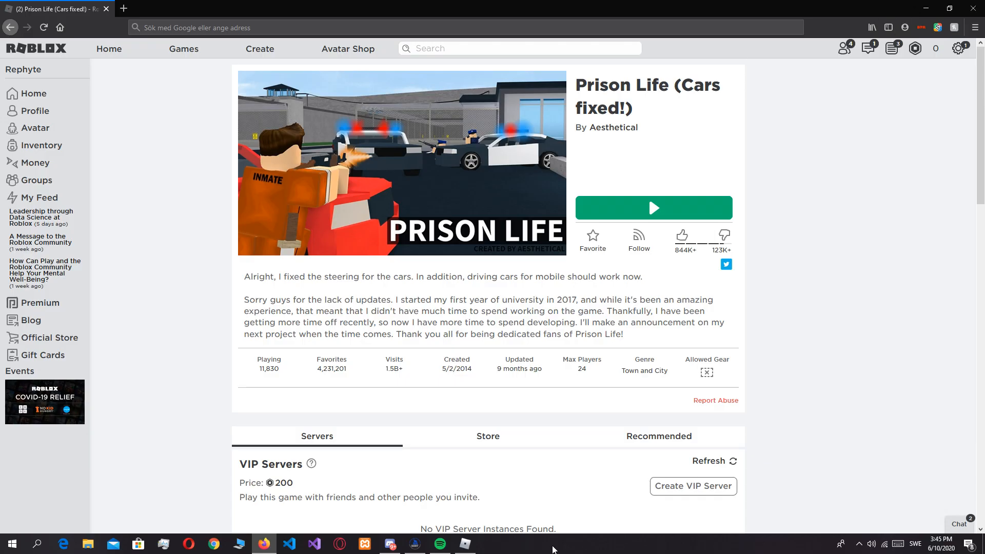
{"action": "left_click", "coordinate": [652, 208]}
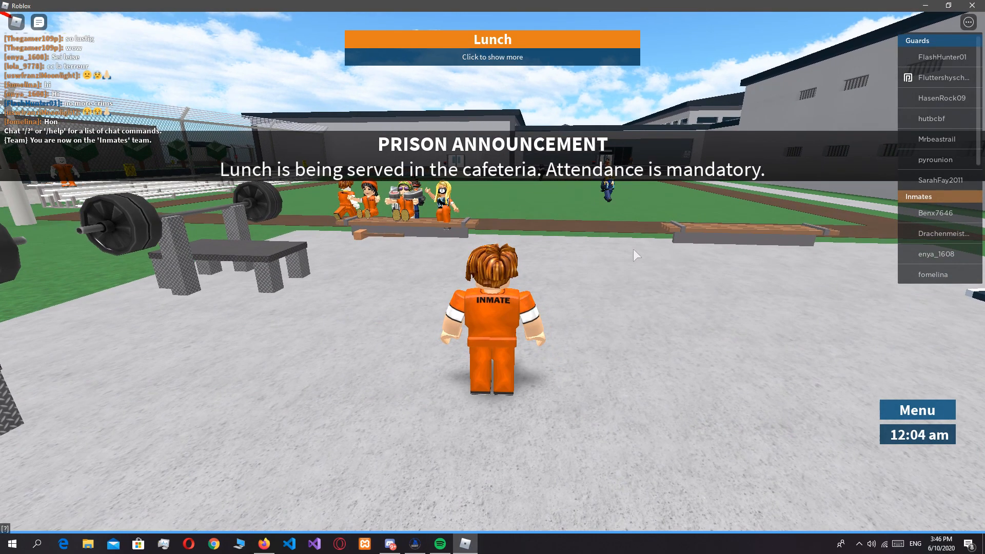
- Open the F9 console, switch to Script 2.lua and select its print loop line
{"action": "key", "text": "f9"}
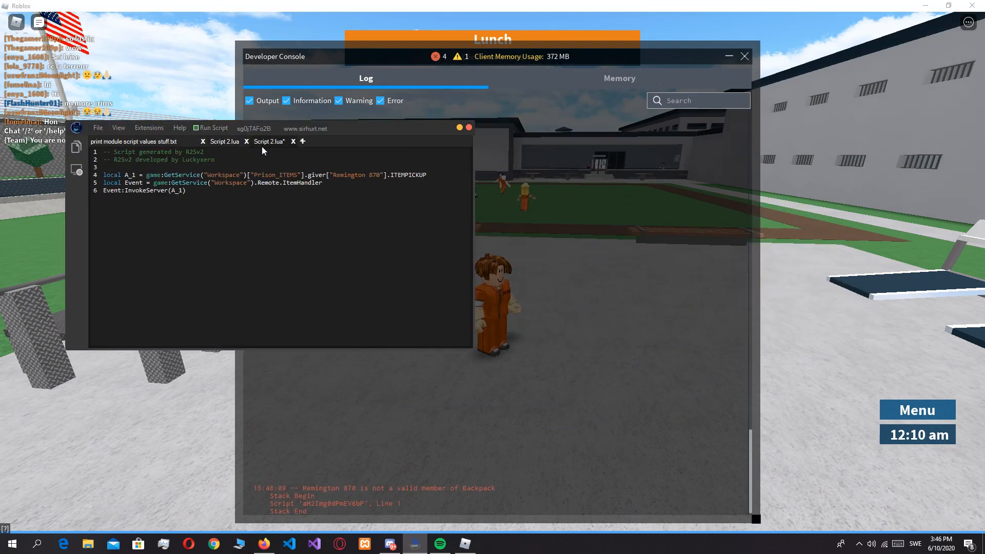
{"action": "left_click", "coordinate": [215, 128]}
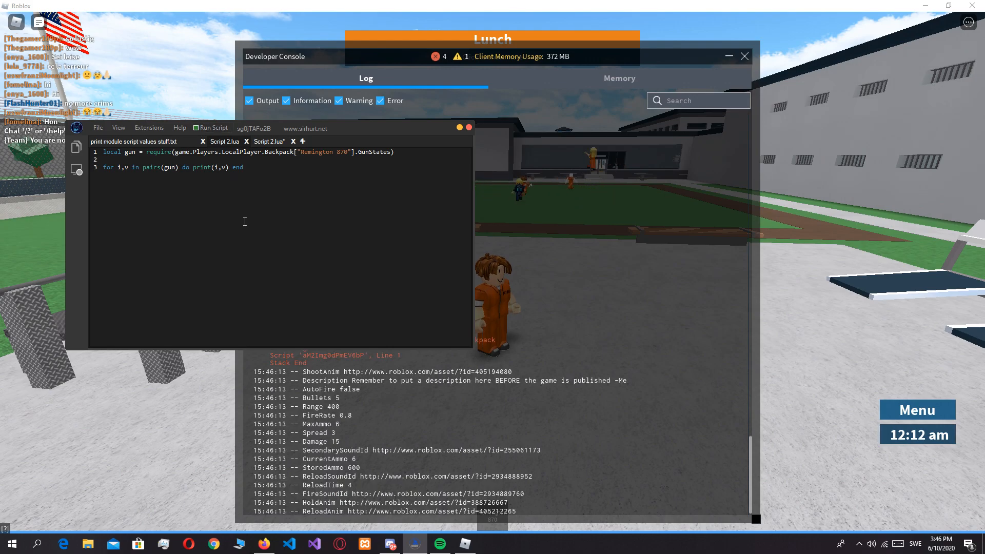
{"action": "triple_click", "coordinate": [173, 167]}
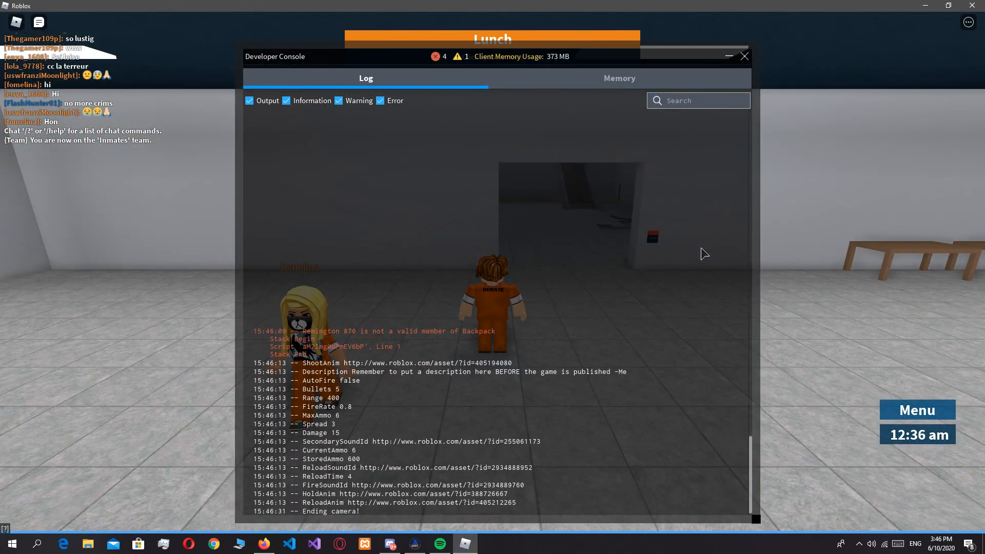
- Add lines setting AutoFire true, Bullets 10, Range 10000000 and FireRate 0.00001
{"action": "type", "text": "Rza"}
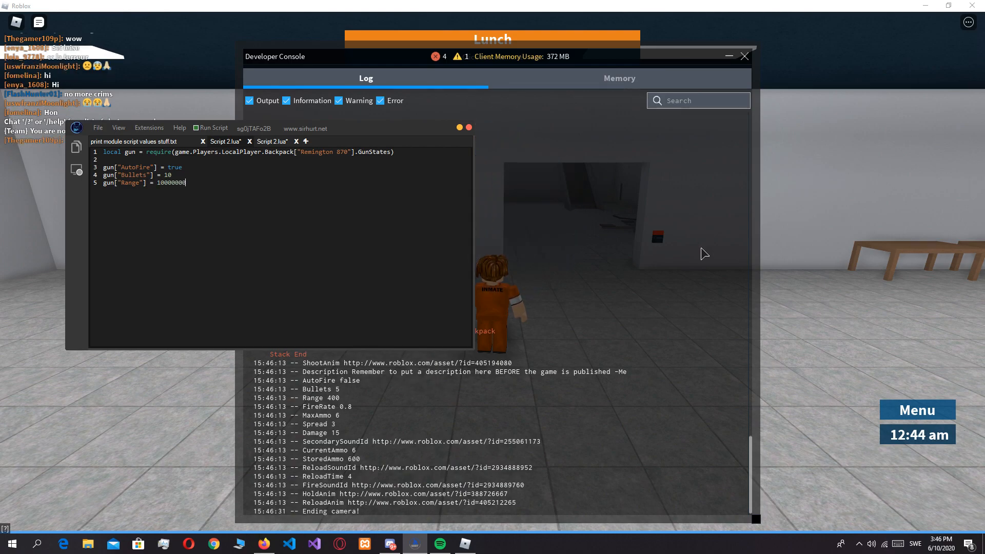
{"action": "type", "text": "gun[\""}
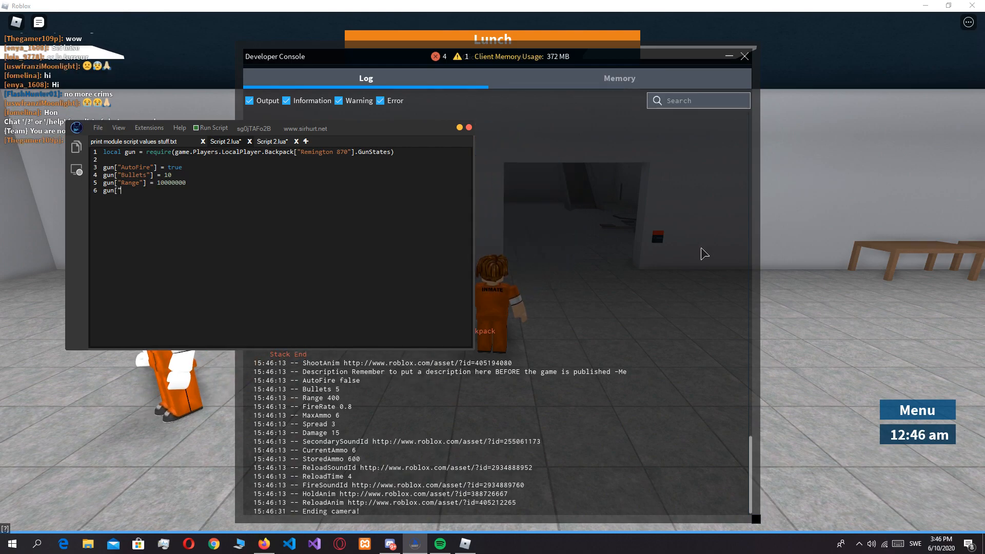
{"action": "type", "text": "FireRate\"] ="}
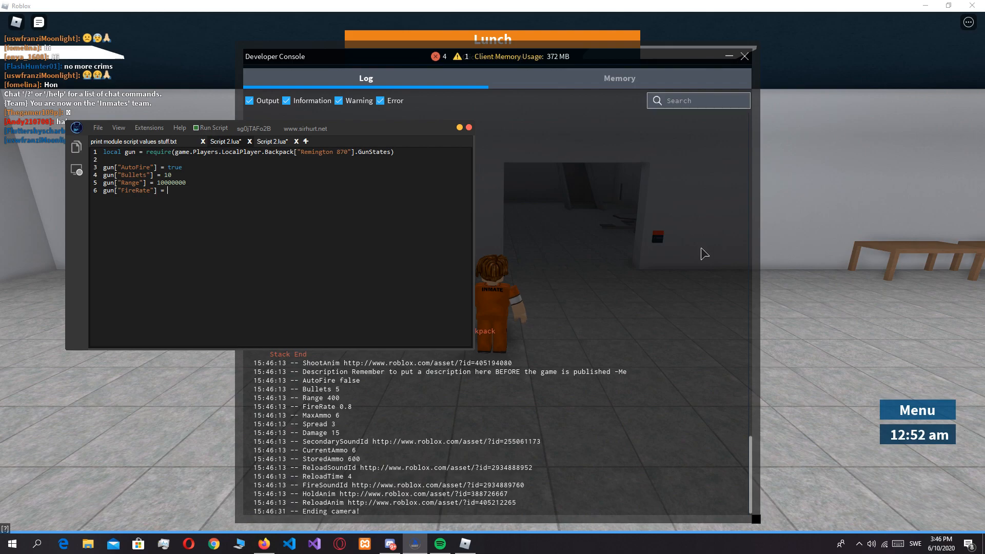
{"action": "type", "text": "0.00001"}
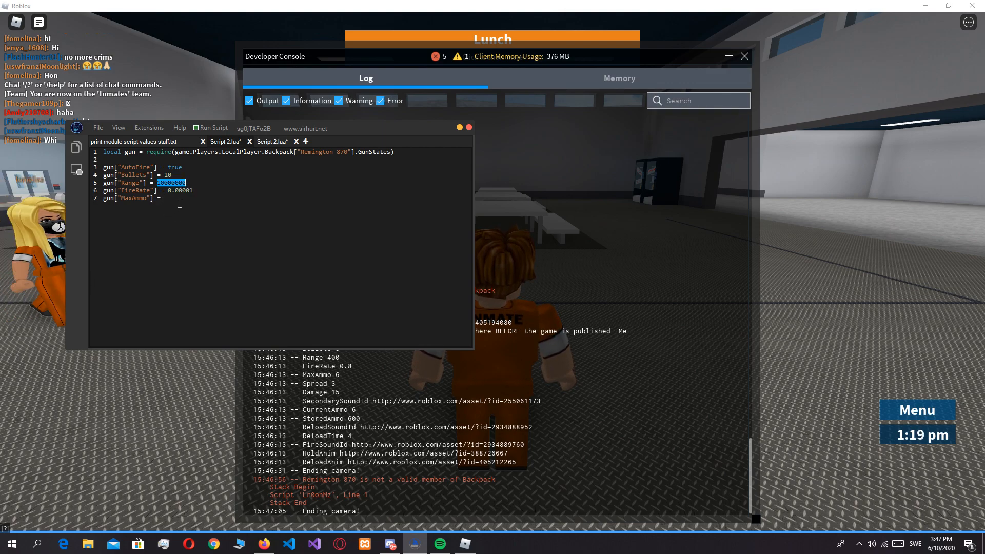
- Finish MaxAmmo at 10000000 and add Spread 0 and Damage 10000000 lines
{"action": "type", "text": "10000000"}
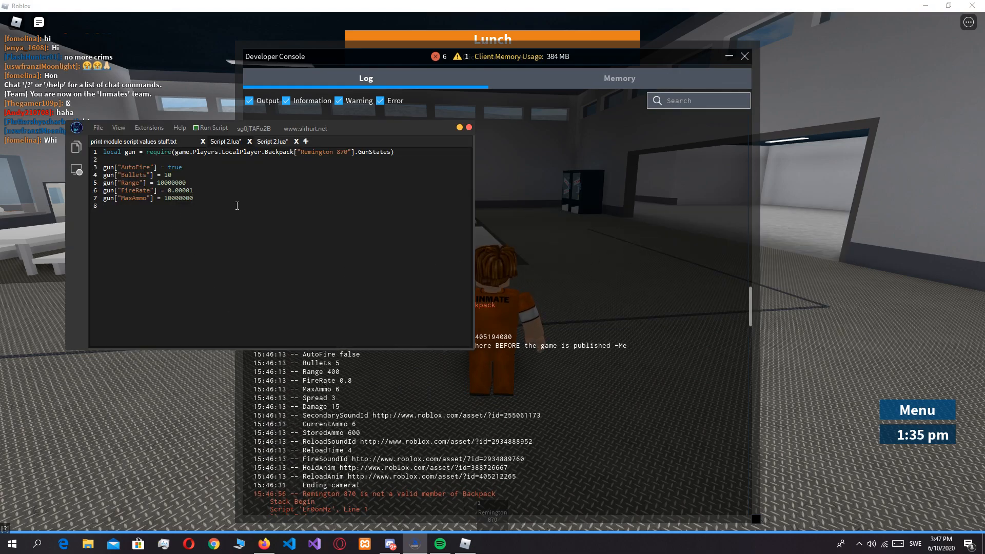
{"action": "type", "text": "giu"}
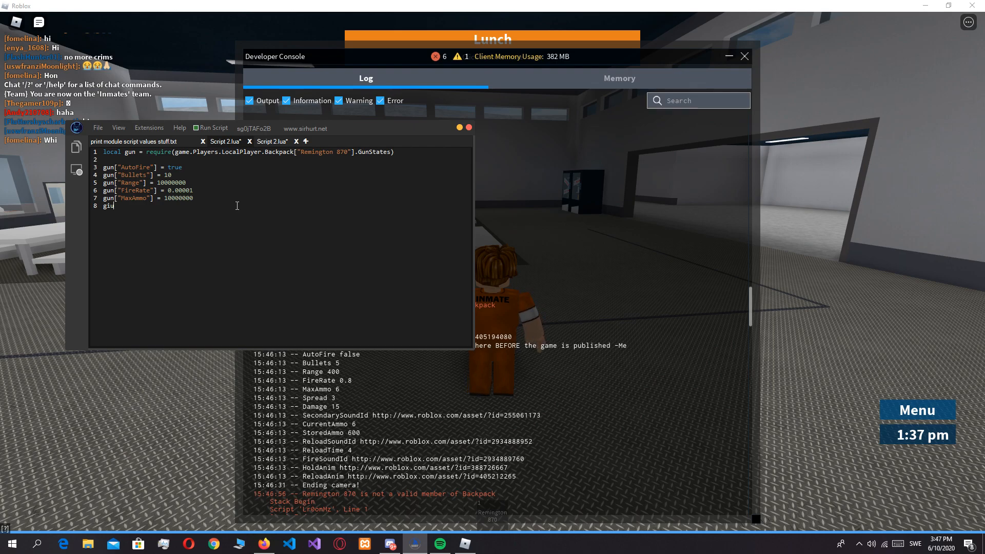
{"action": "type", "text": "gun[\""}
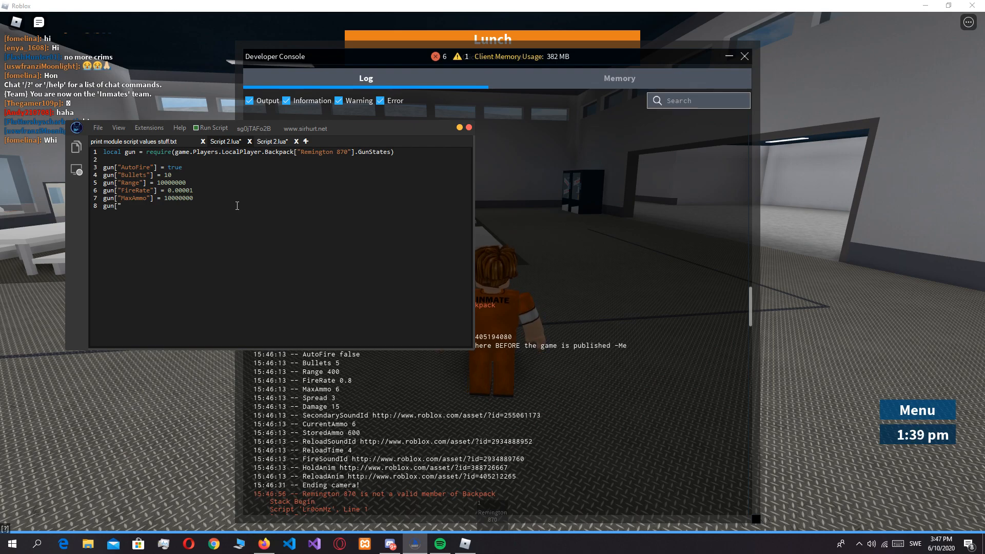
{"action": "type", "text": "Spread\"]"}
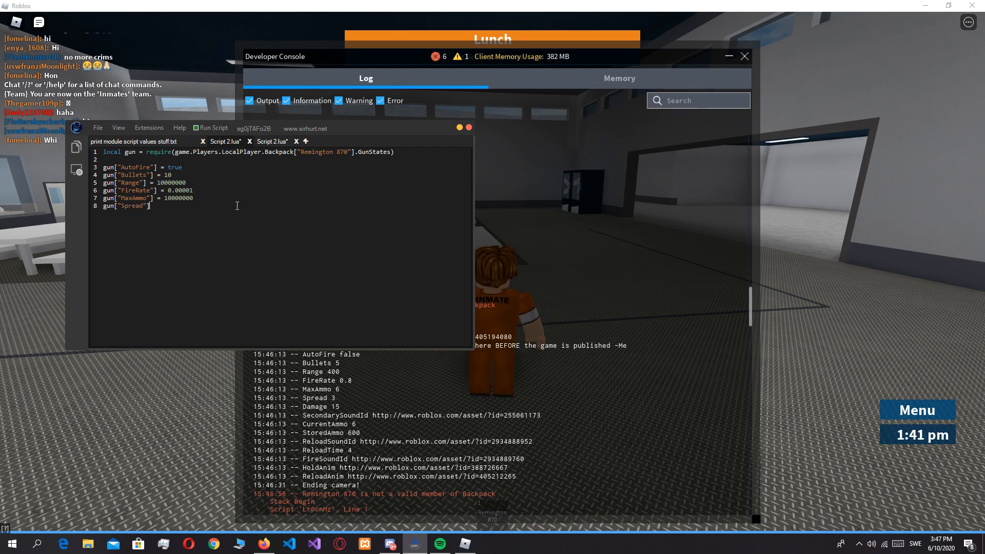
{"action": "type", "text": "= 0"}
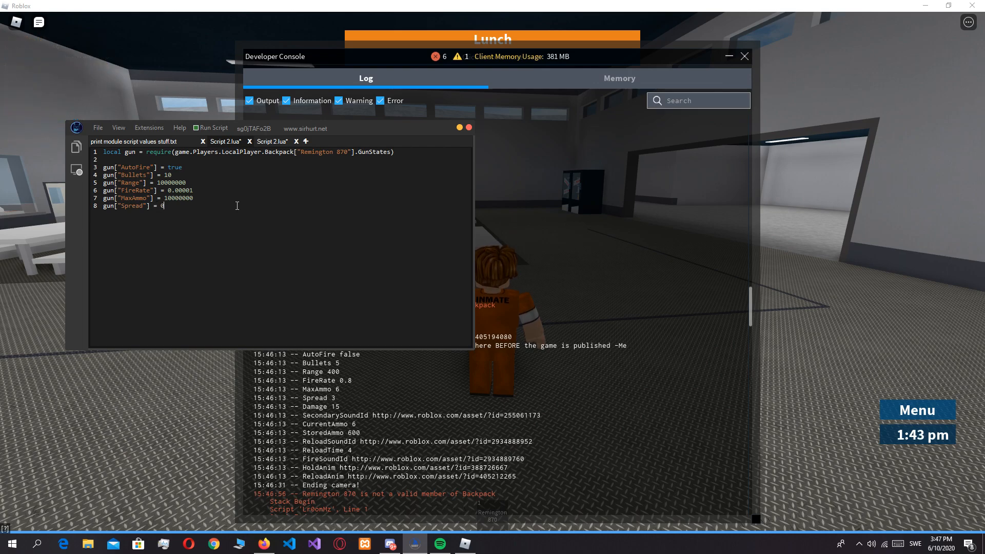
{"action": "type", "text": "gun[\""}
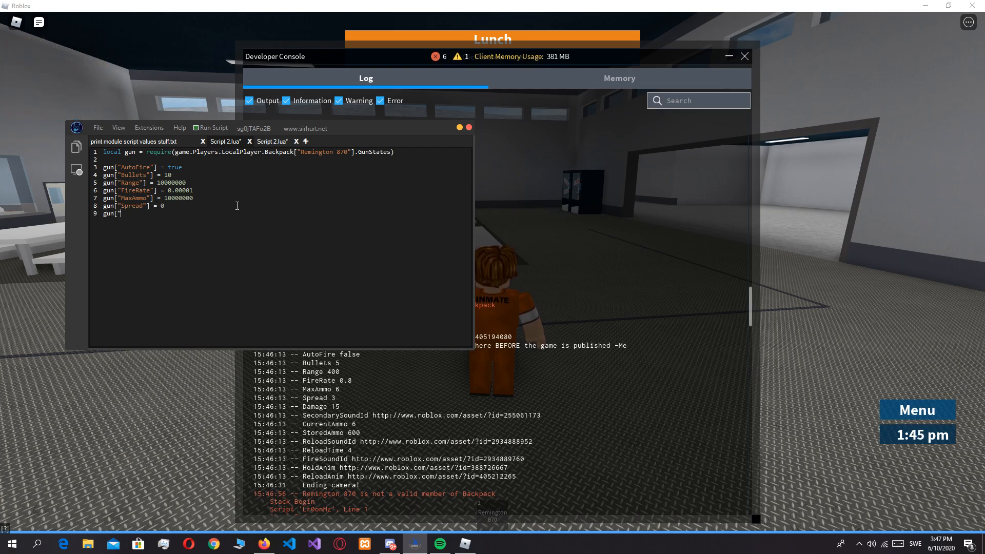
{"action": "type", "text": "Damage\"] ="}
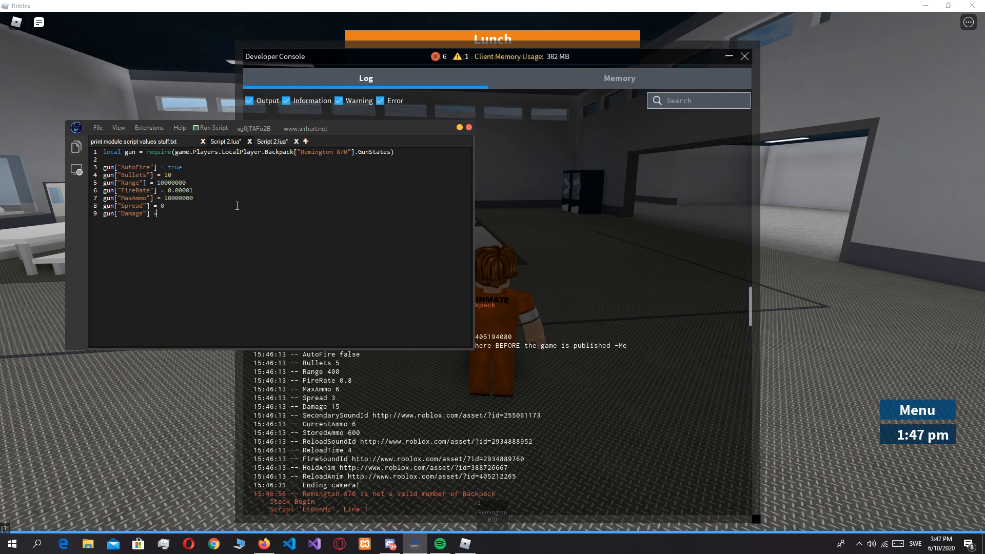
{"action": "type", "text": "10000000"}
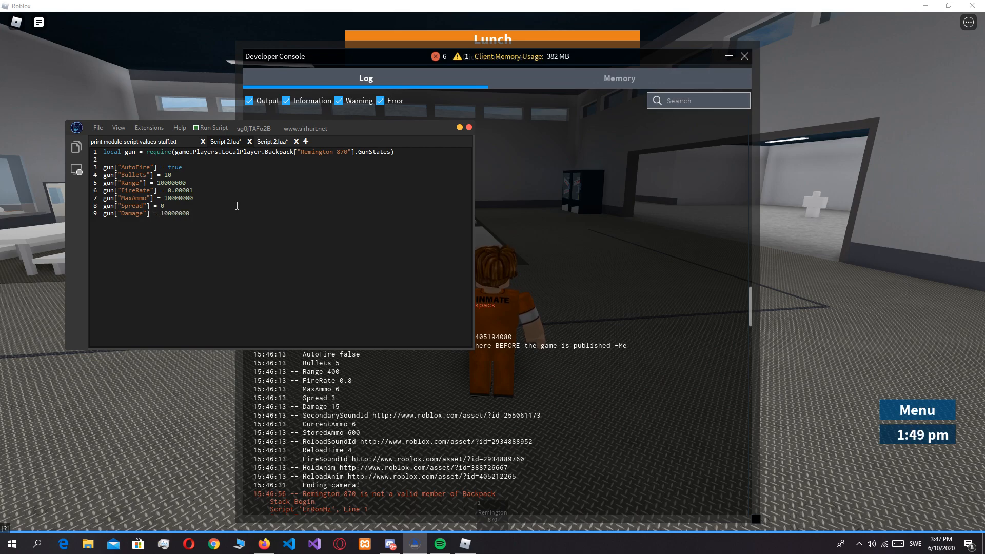
- Add a gun["CurrentAmmo"] = 10000000 line and begin a gun["StoredAmmo"] line
{"action": "type", "text": "gun("}
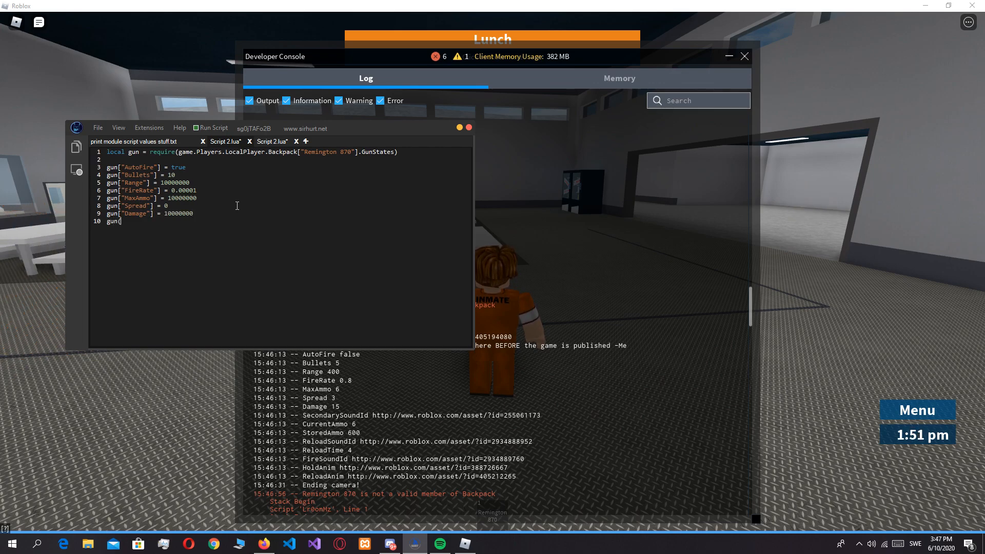
{"action": "type", "text": "[\""}
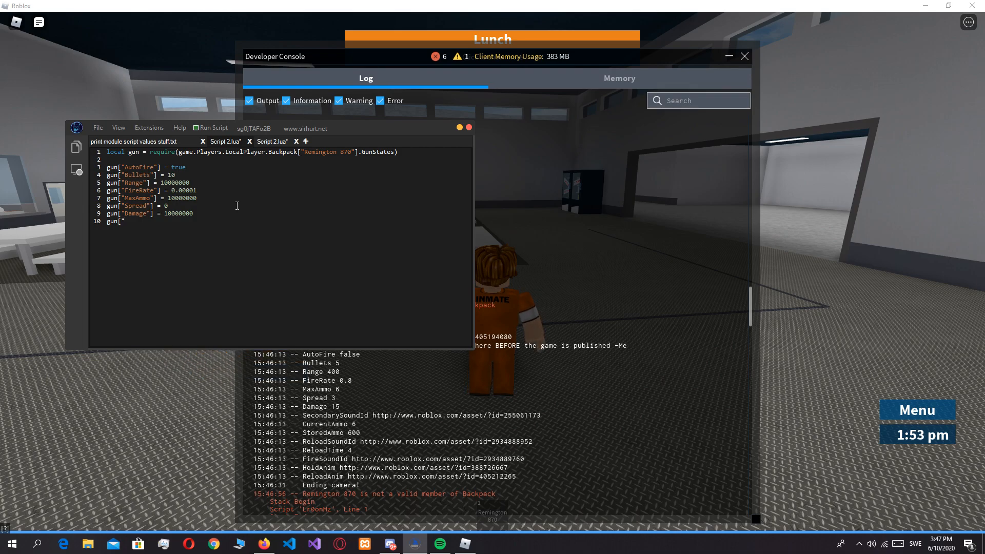
{"action": "type", "text": "CurrentAmmo\"] = 10000000"}
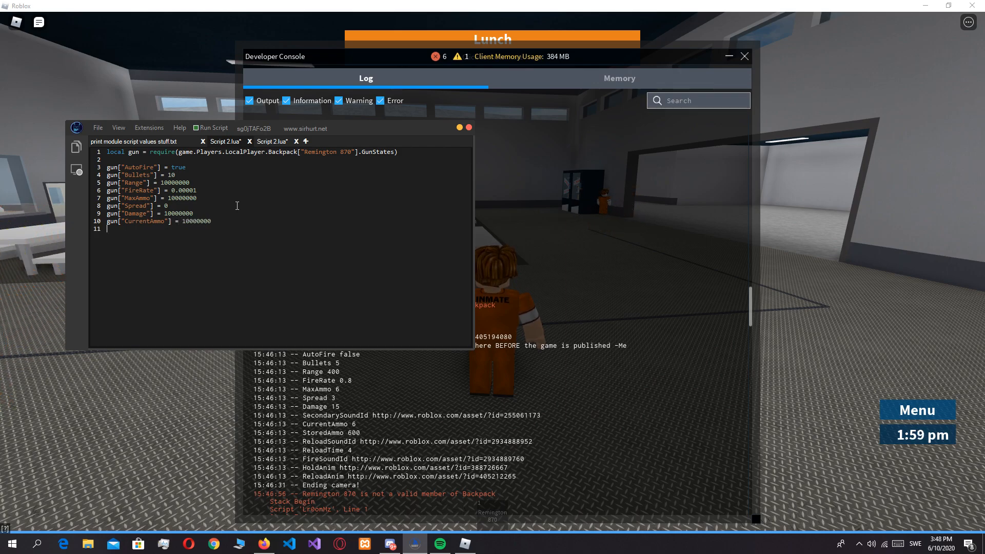
{"action": "type", "text": "gun["}
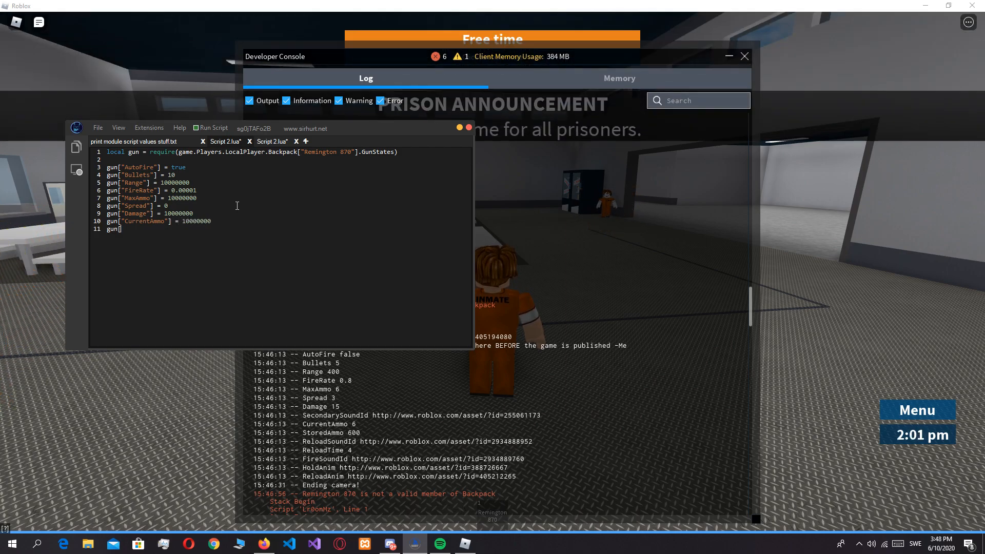
{"action": "type", "text": "Stored"}
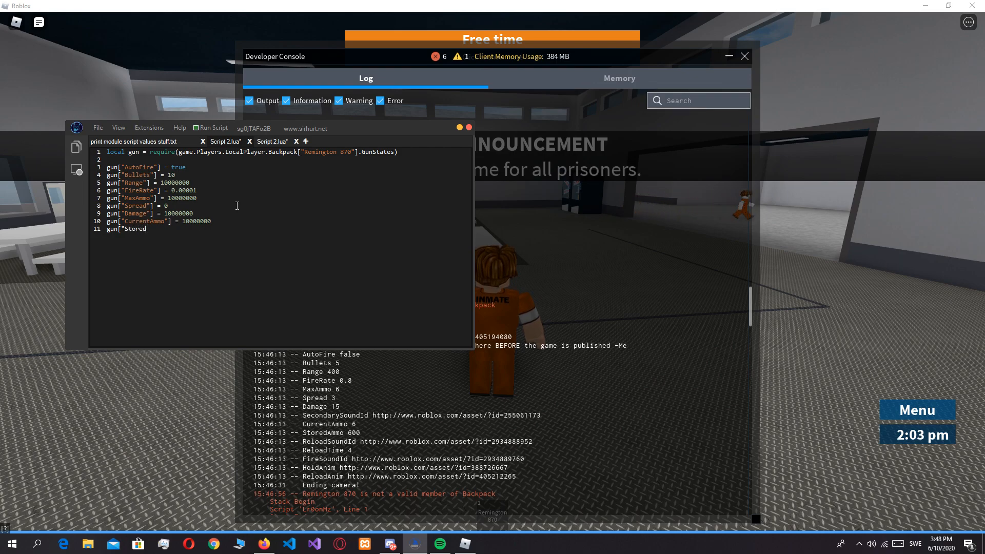
{"action": "type", "text": "Ammo\"]"}
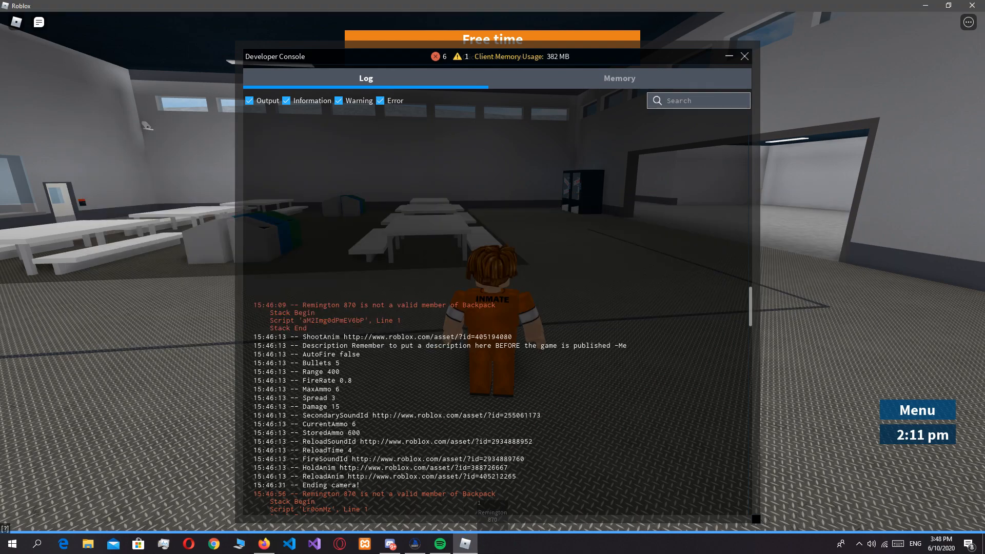
- Open the Roblox menu's Settings and set the game volume to 0
{"action": "left_click", "coordinate": [745, 55]}
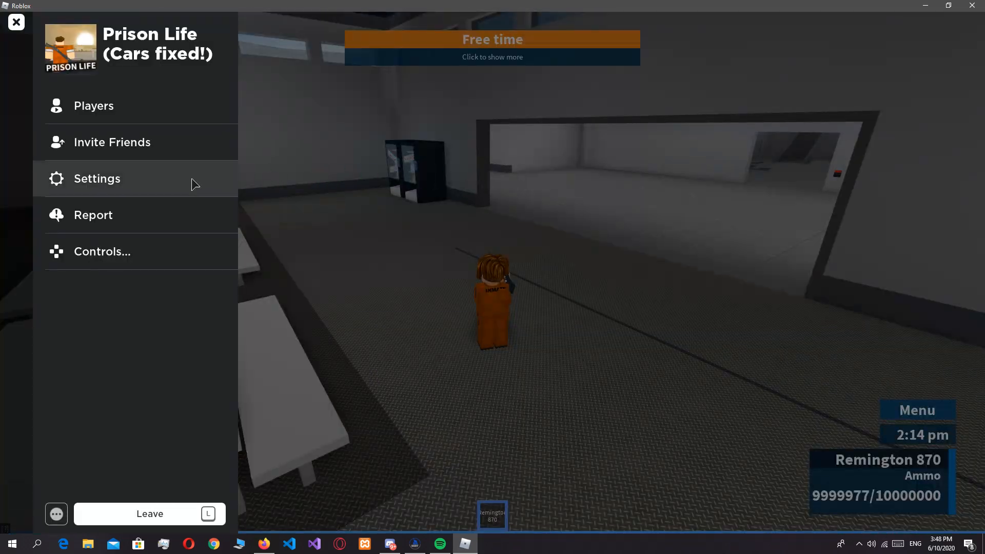
{"action": "left_click", "coordinate": [97, 178]}
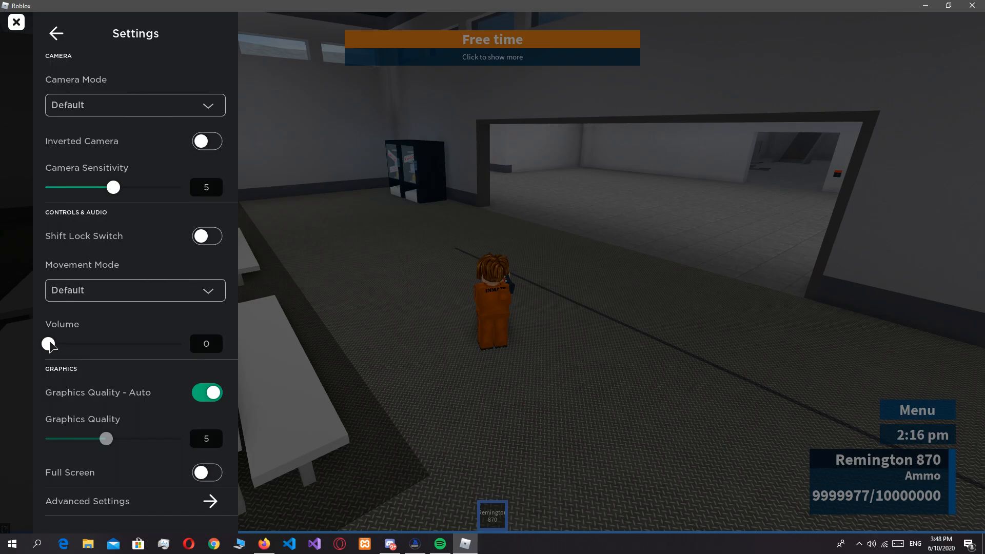
{"action": "left_click", "coordinate": [56, 34]}
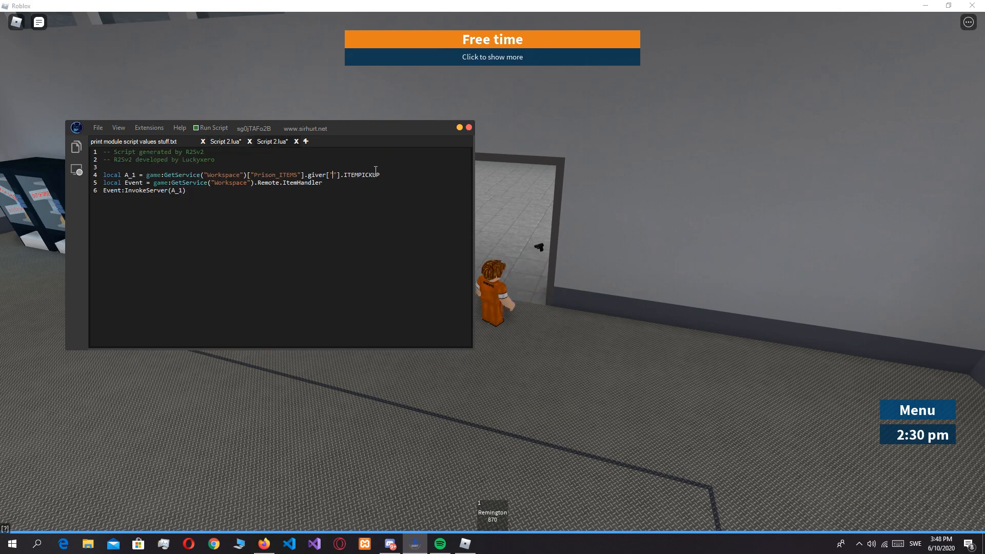
- Retarget the script to the M9 and add a 0.001 ReloadTime line
{"action": "type", "text": "M9\"].GunStates)"}
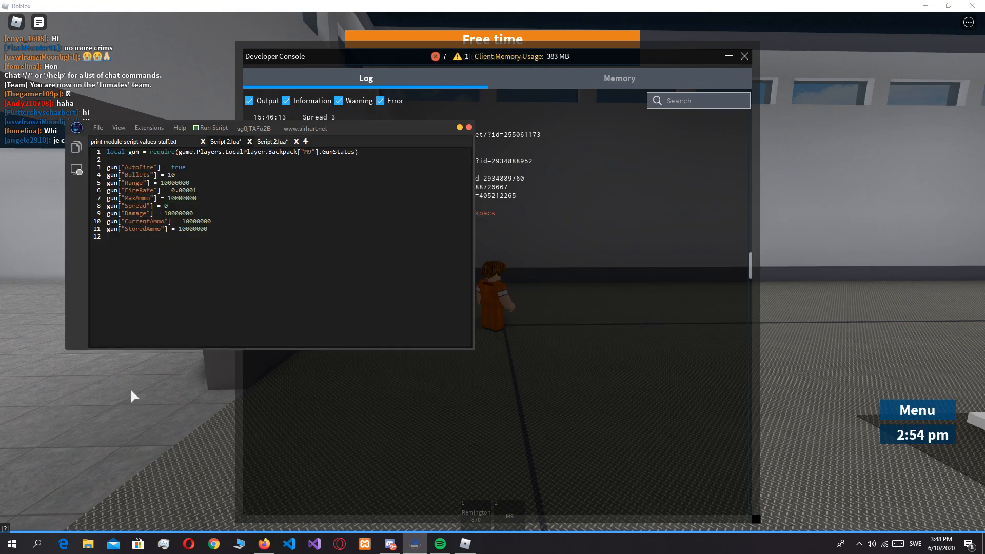
{"action": "type", "text": "gun[\"ReloadTime\")"}
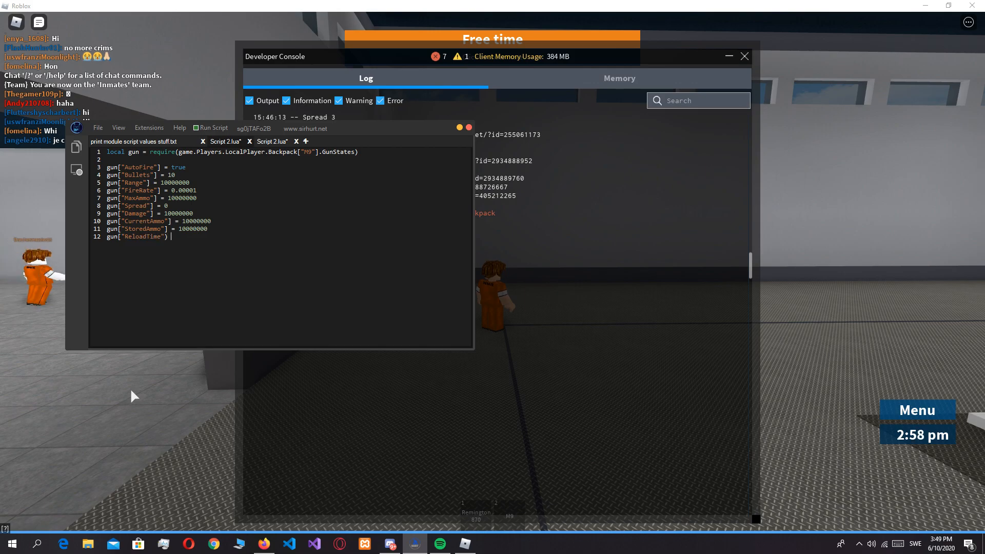
{"action": "type", "text": "= 0.001"}
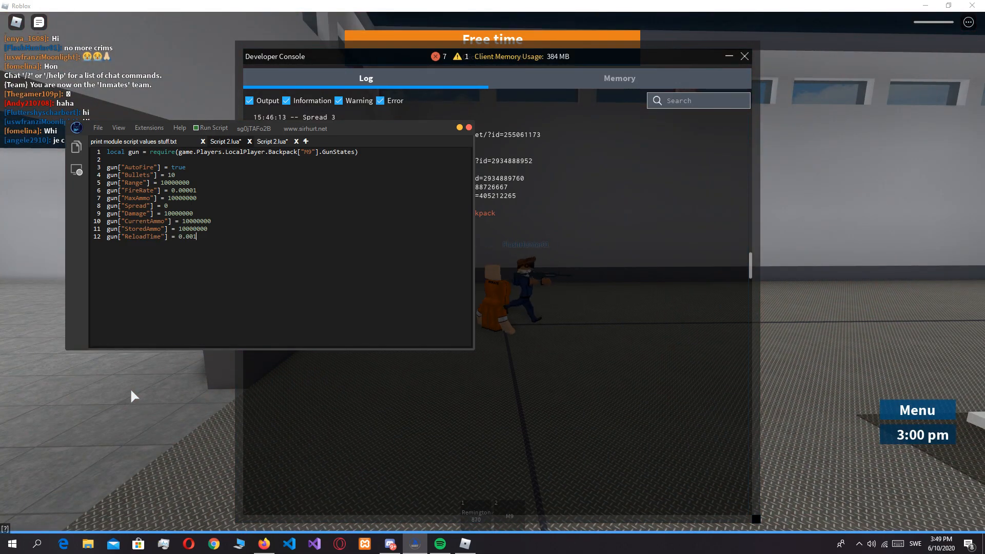